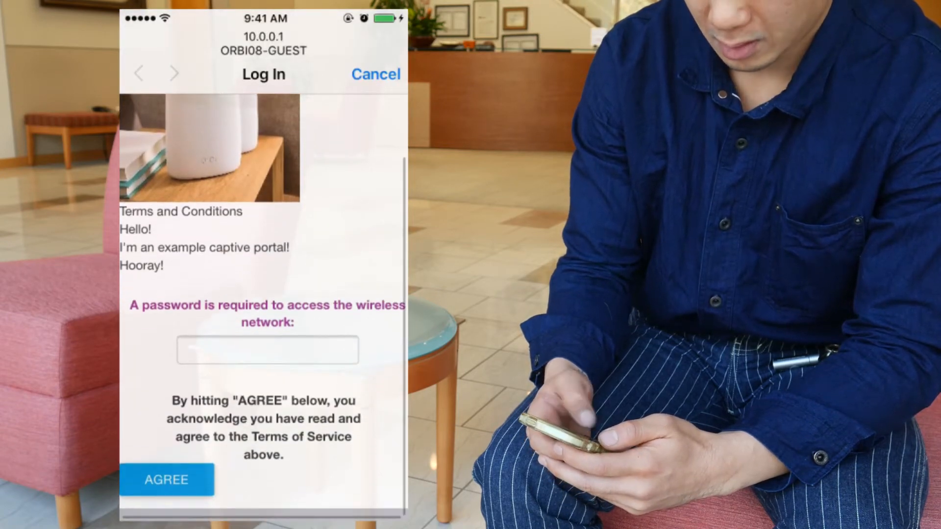
# Move from the phone captive-portal demo to the Orbi router home dashboard.
pyautogui.click(266, 350)
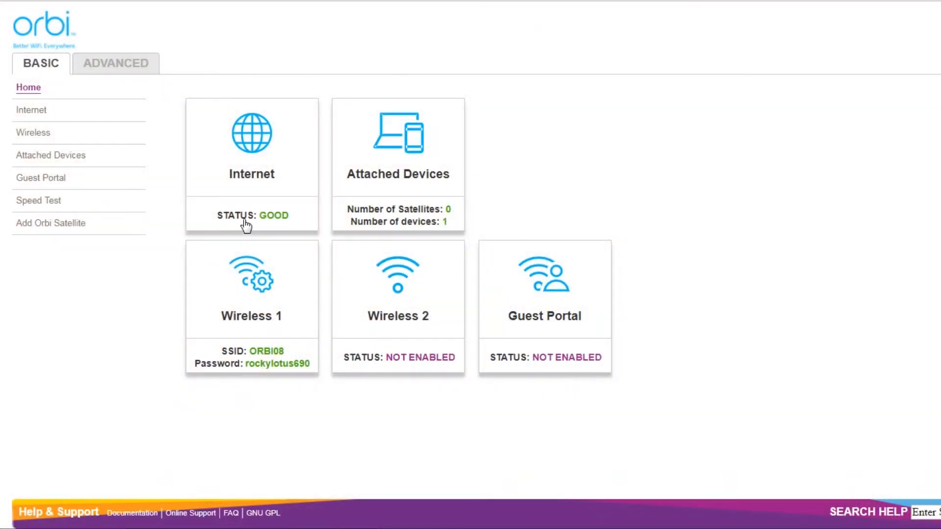
pyautogui.moveTo(53, 183)
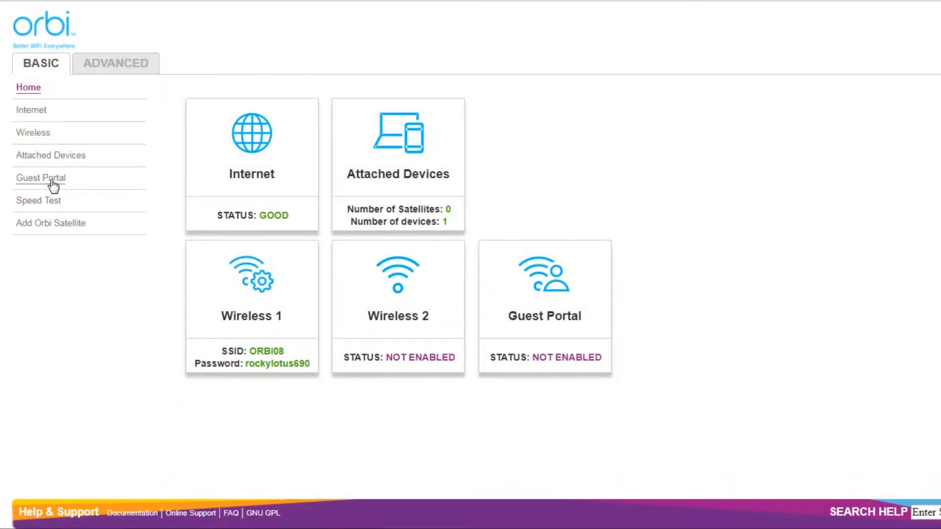
# Enable the Guest Portal Network for ORBI08-GUEST in Guest Portal Settings.
pyautogui.click(41, 177)
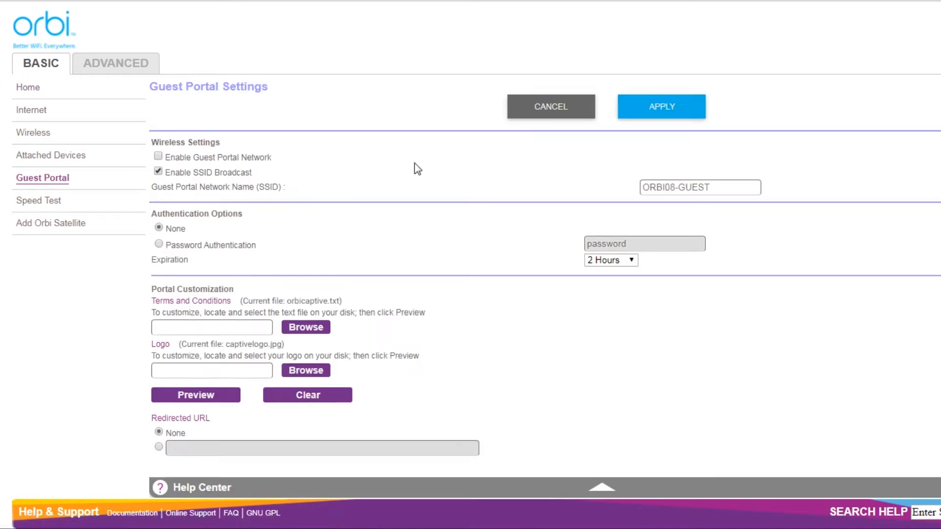
pyautogui.moveTo(229, 156)
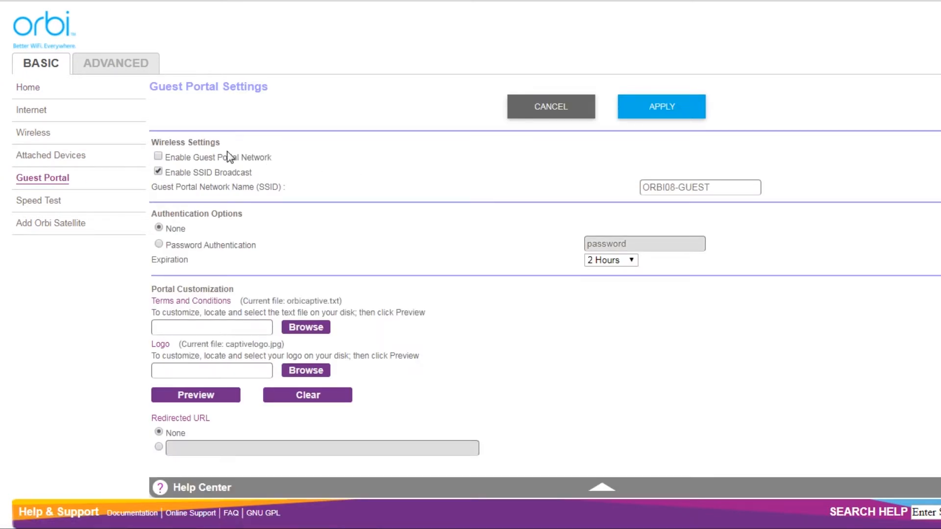
pyautogui.click(158, 156)
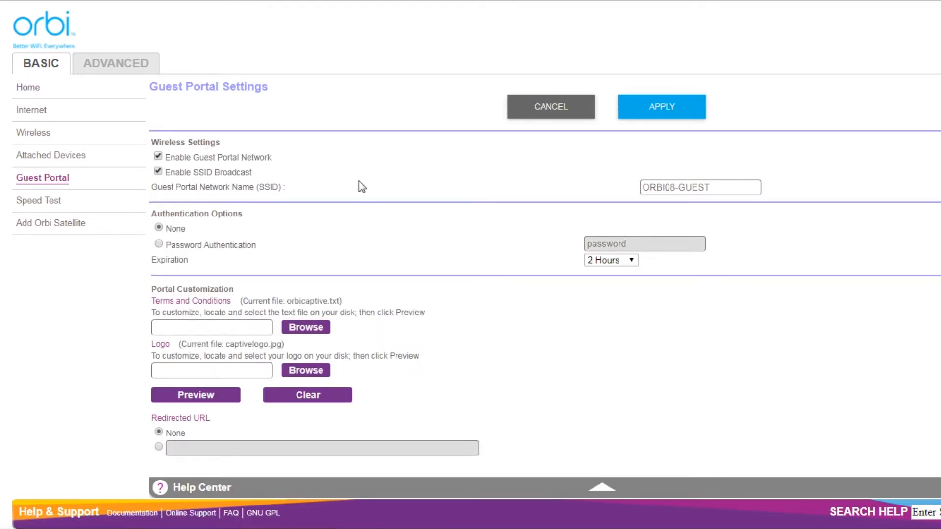
pyautogui.moveTo(225, 177)
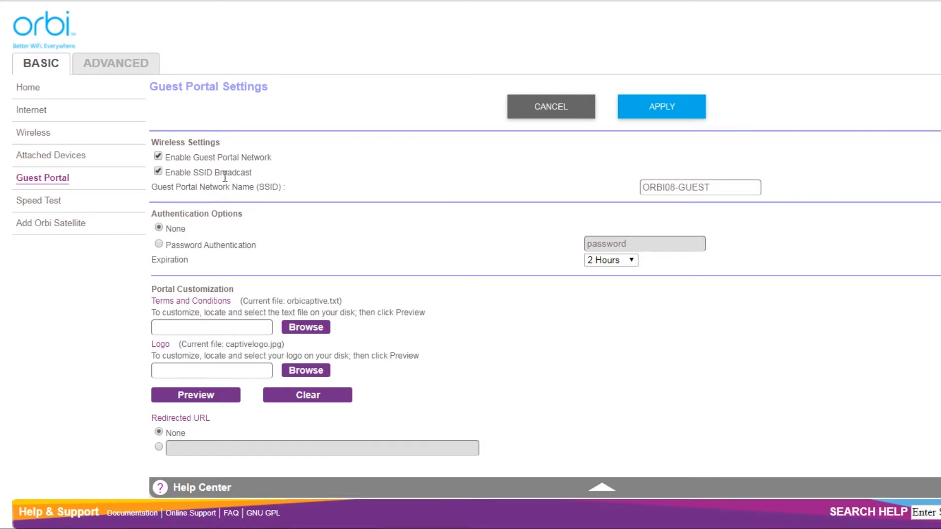
pyautogui.moveTo(152, 188)
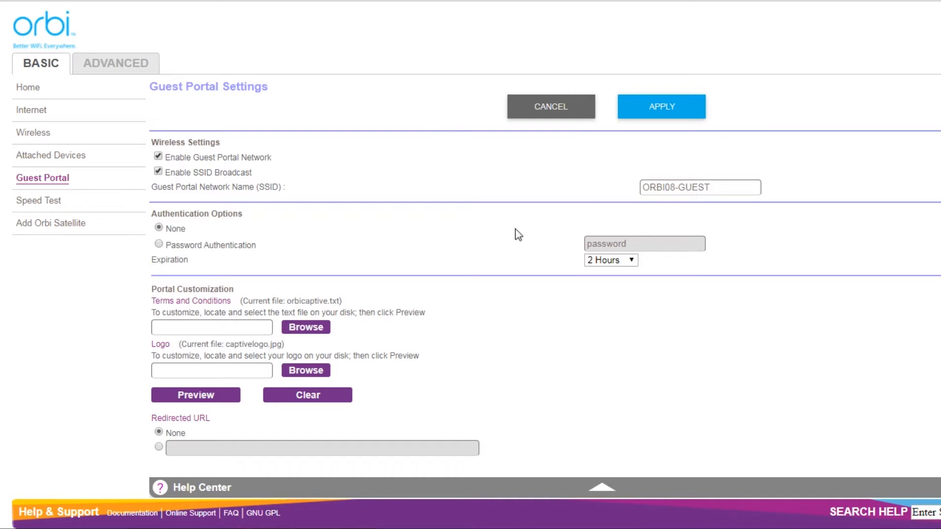
pyautogui.moveTo(159, 244)
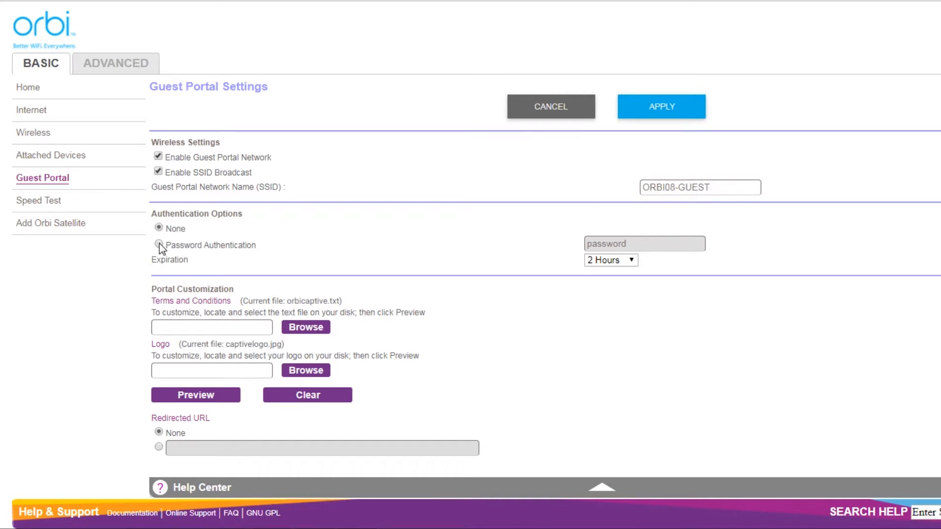
# Choose Password Authentication for guests and set expiration to Never.
pyautogui.click(158, 245)
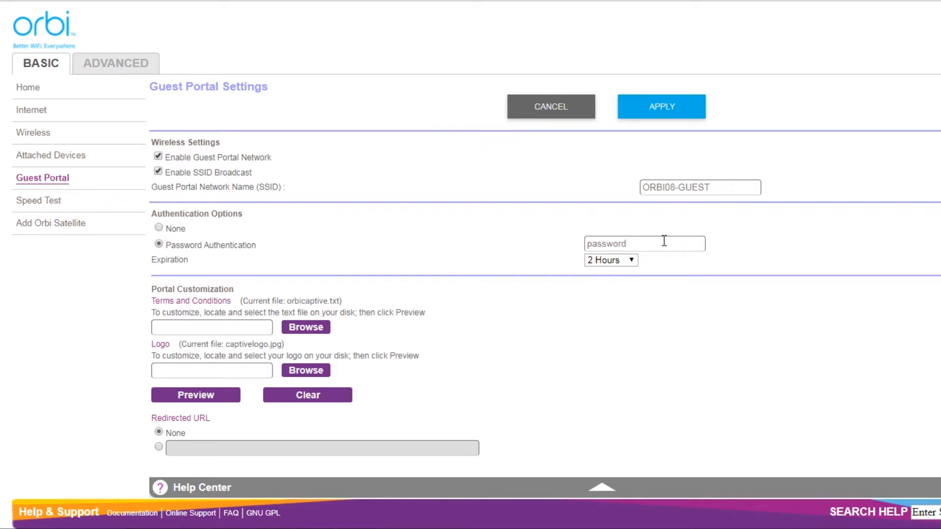
pyautogui.moveTo(302, 274)
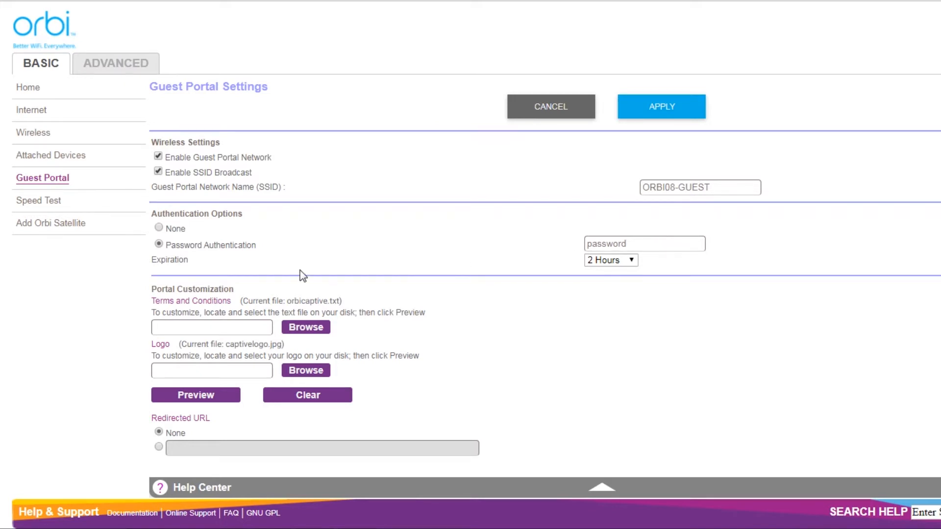
pyautogui.moveTo(586, 296)
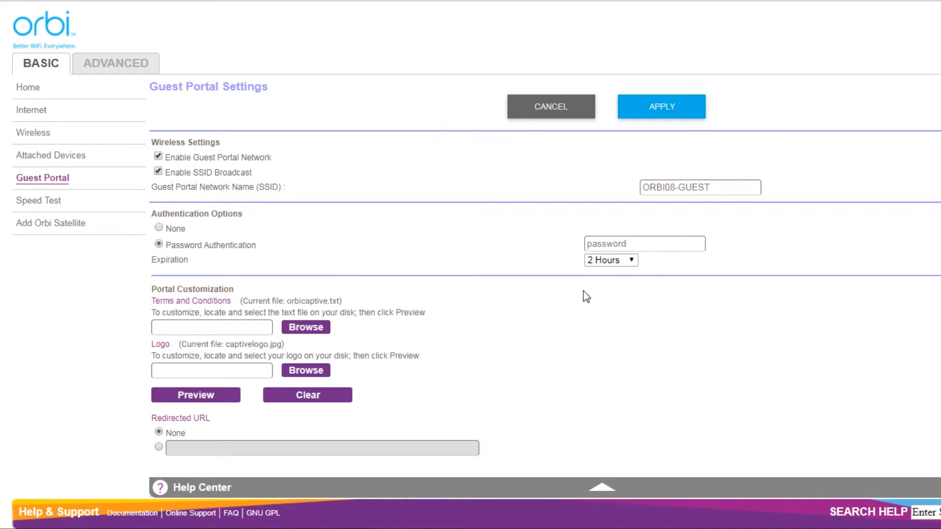
pyautogui.moveTo(607, 279)
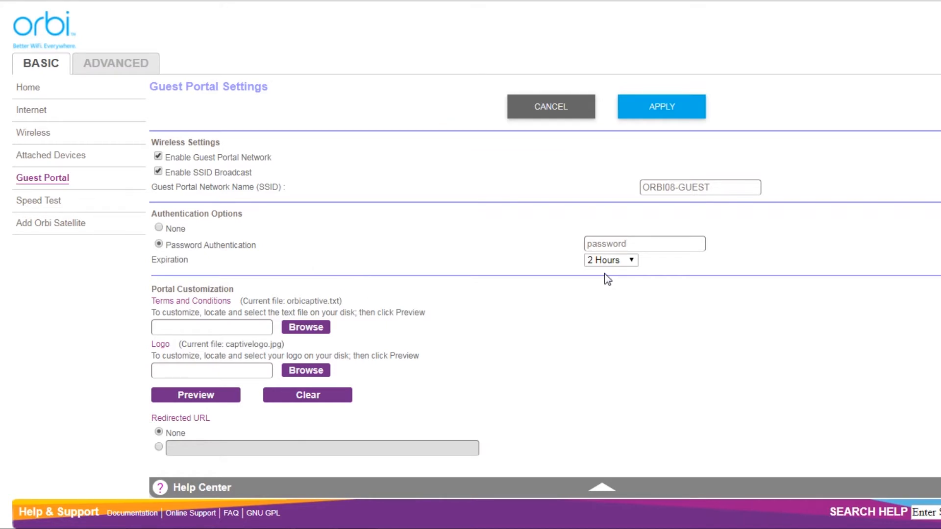
pyautogui.click(644, 243)
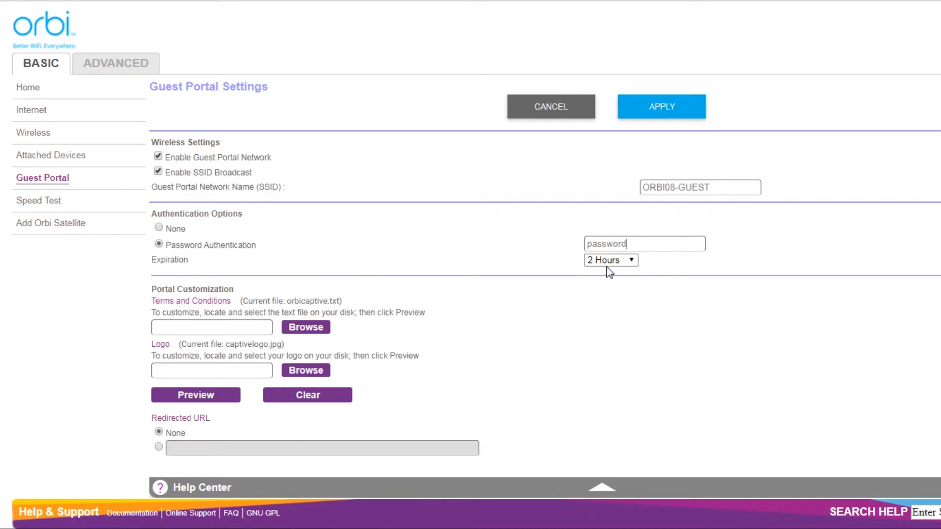
pyautogui.click(611, 260)
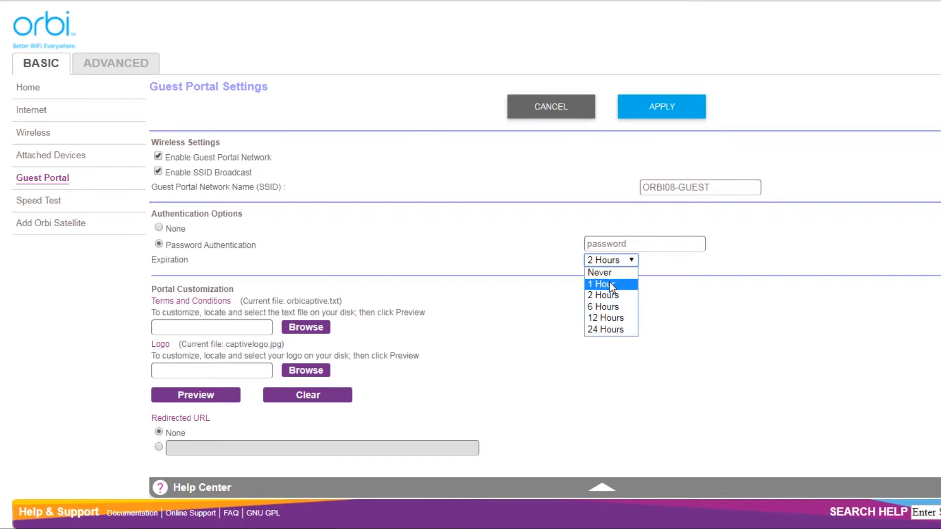
pyautogui.moveTo(603, 307)
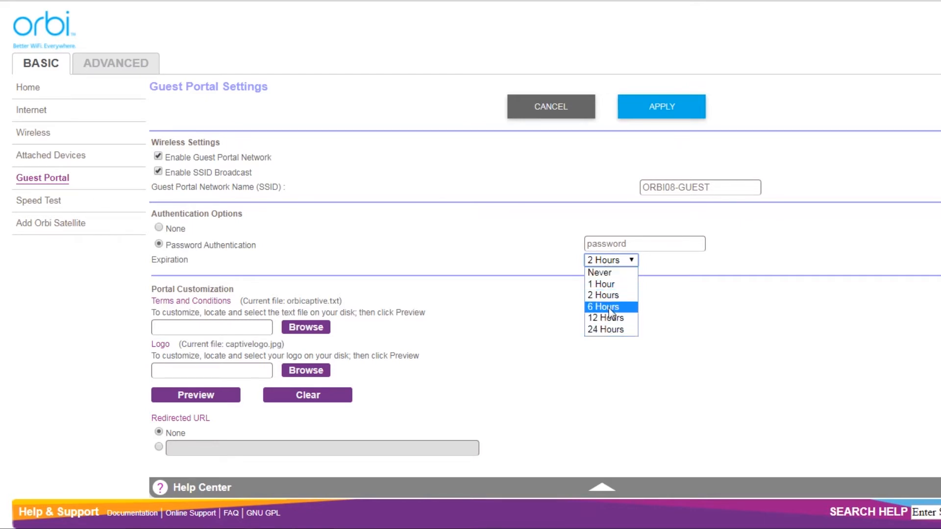
pyautogui.click(598, 272)
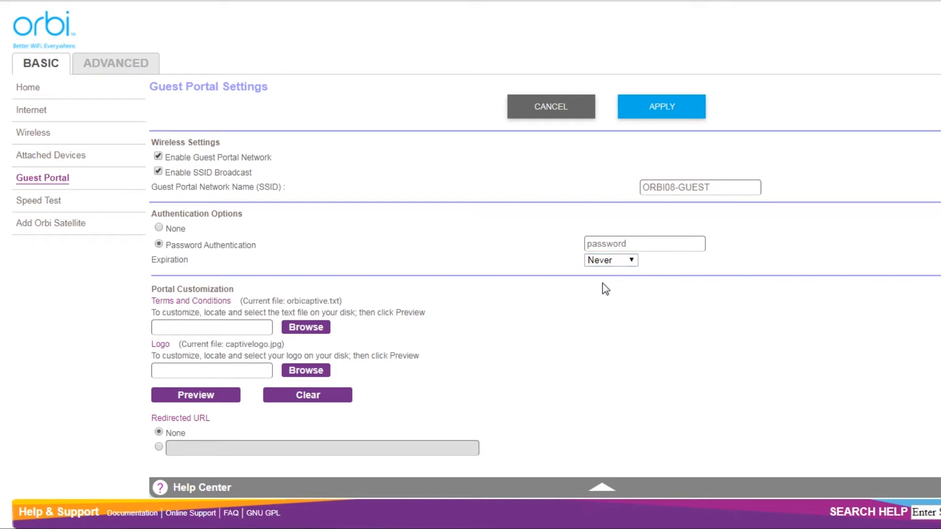
pyautogui.moveTo(418, 283)
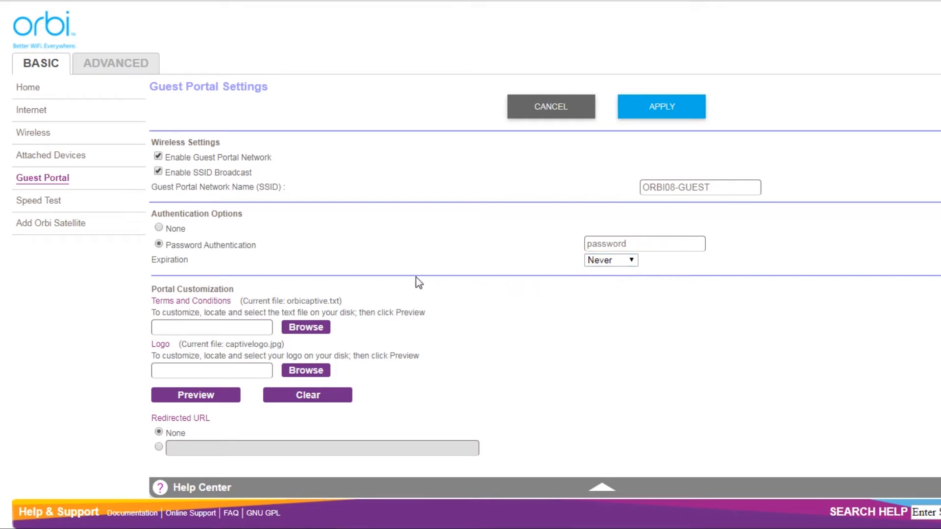
pyautogui.moveTo(305, 327)
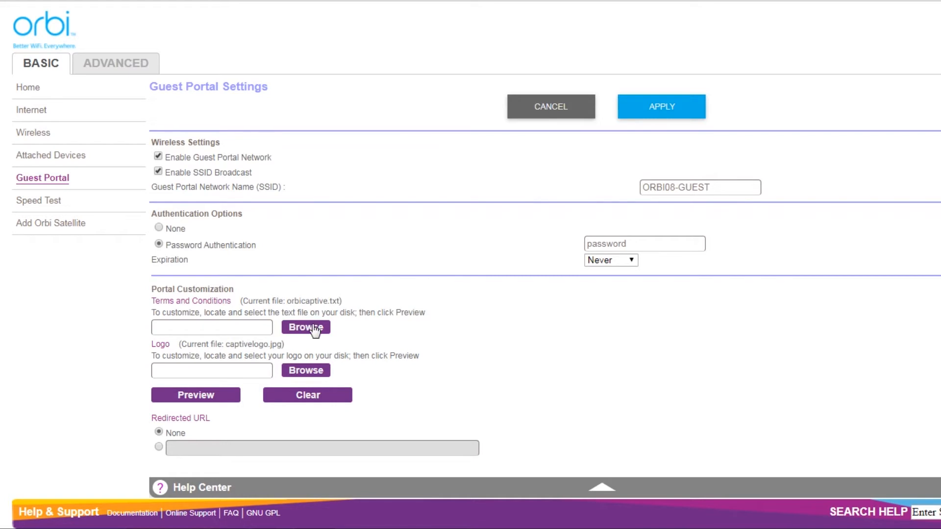
# Load orbicaptive.txt as the terms and conditions and captivelogo.jpg as the logo.
pyautogui.click(306, 328)
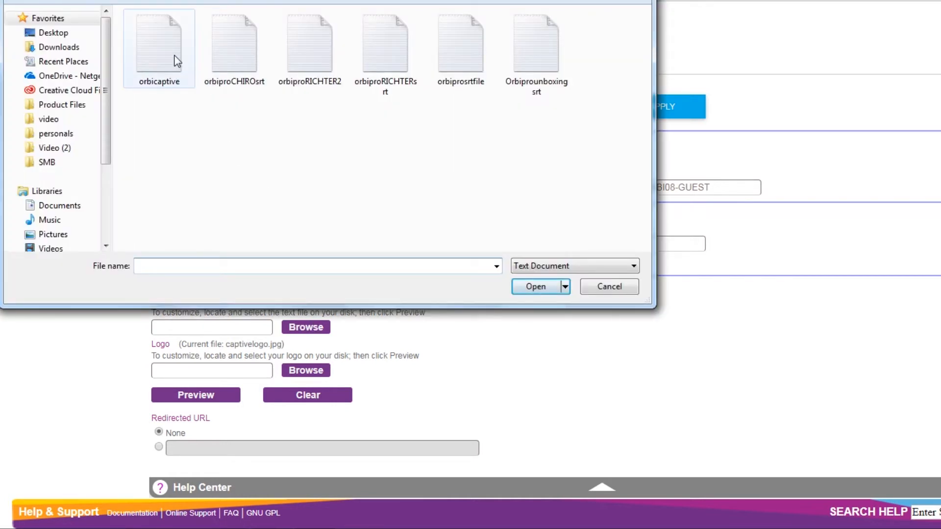
pyautogui.click(535, 286)
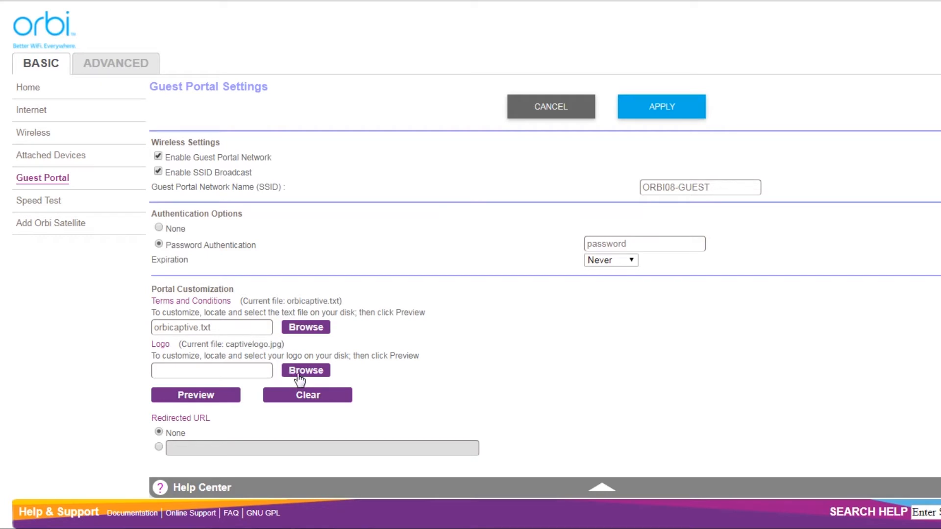
pyautogui.click(306, 370)
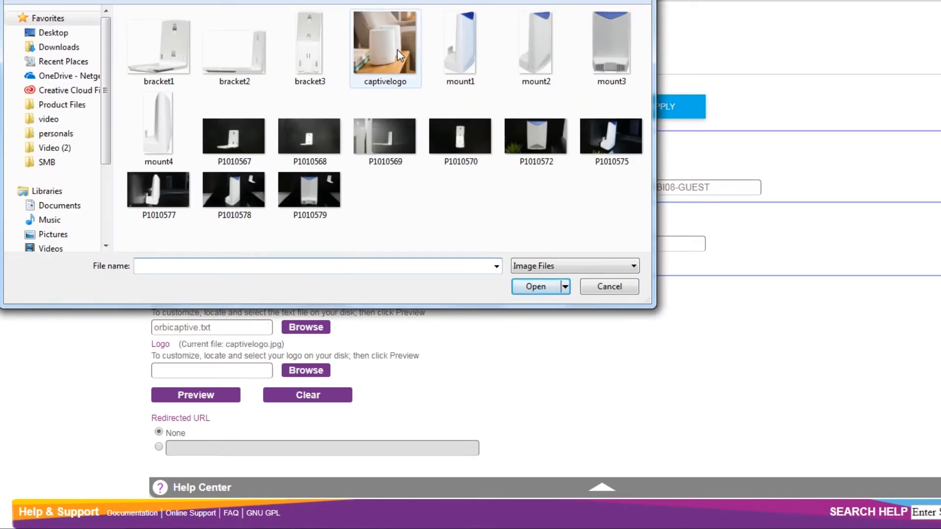
pyautogui.click(535, 286)
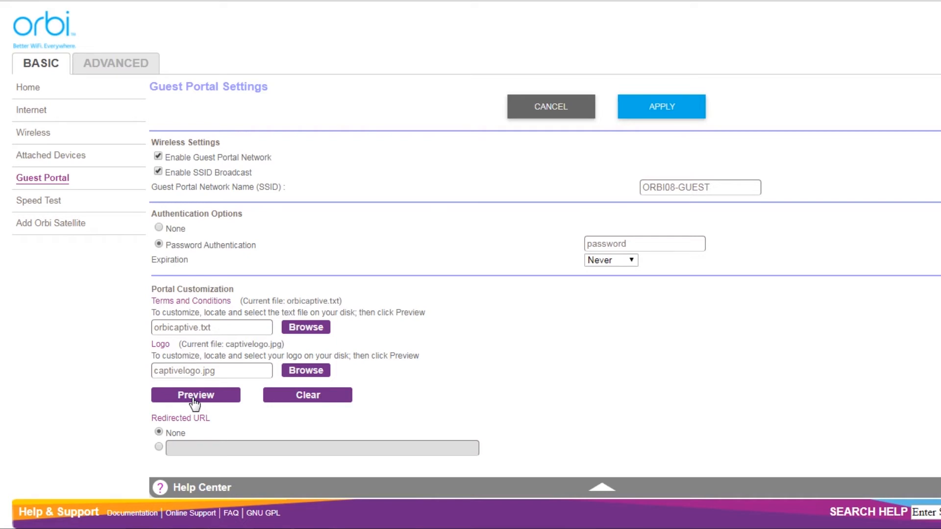
# Preview the guest portal page, reviewing logo and terms and testing the password field.
pyautogui.click(195, 395)
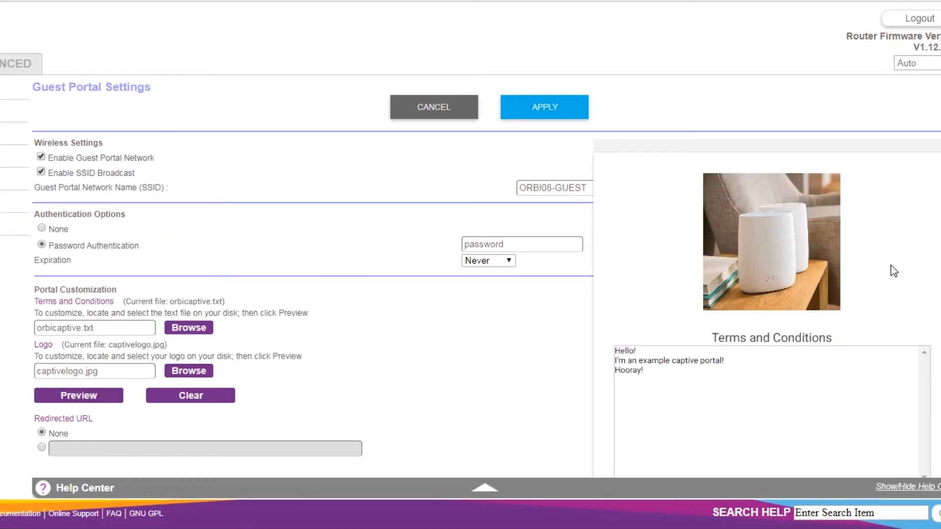
pyautogui.scroll(-3)
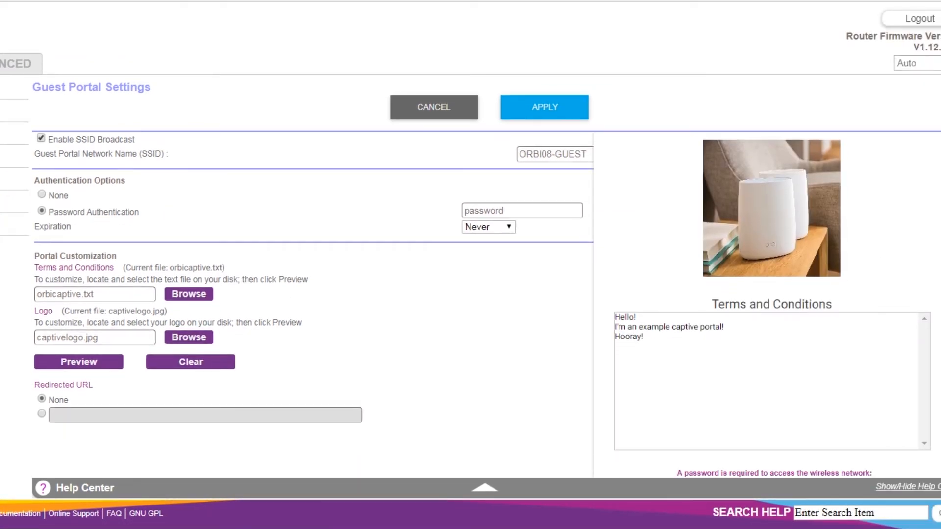
pyautogui.scroll(-3)
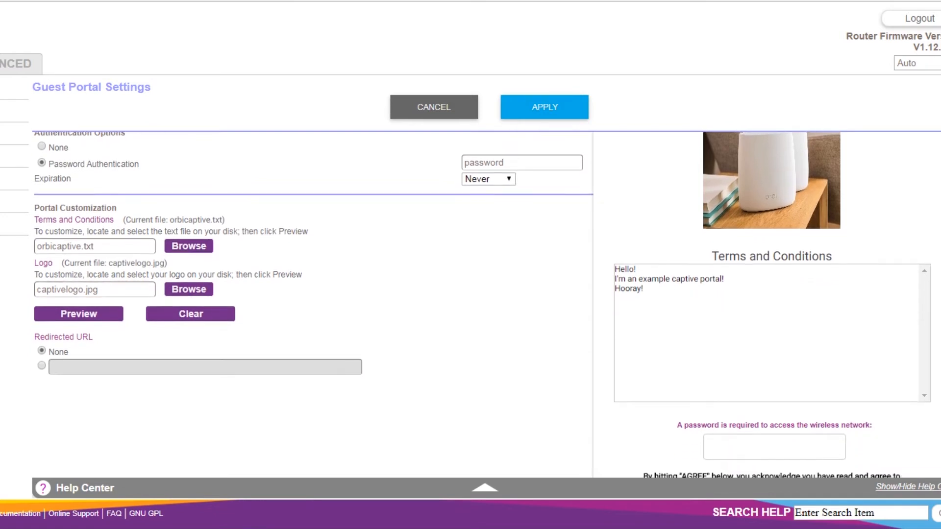
pyautogui.scroll(-3)
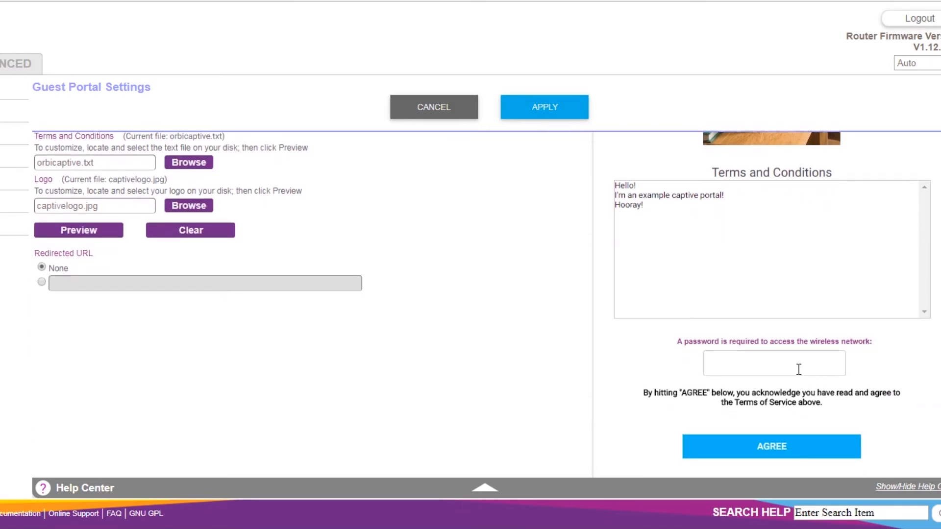
pyautogui.write('password')
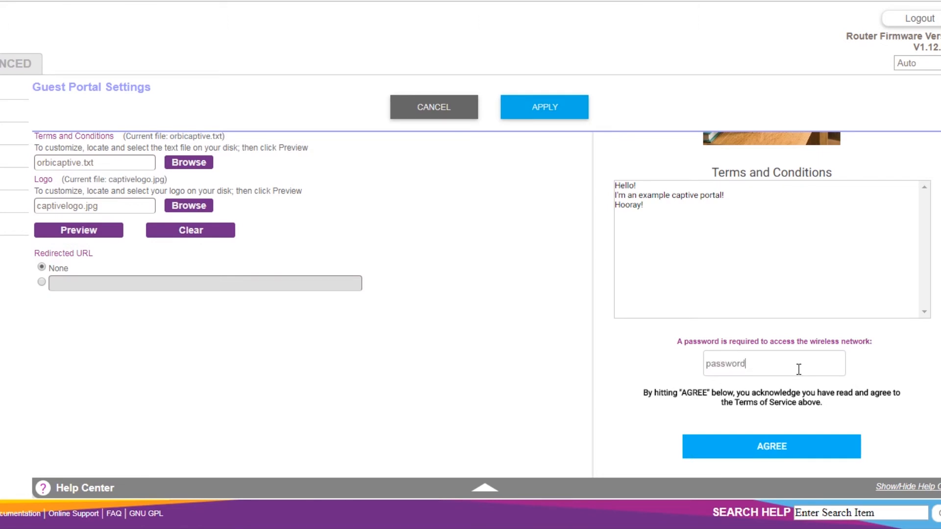
pyautogui.moveTo(787, 450)
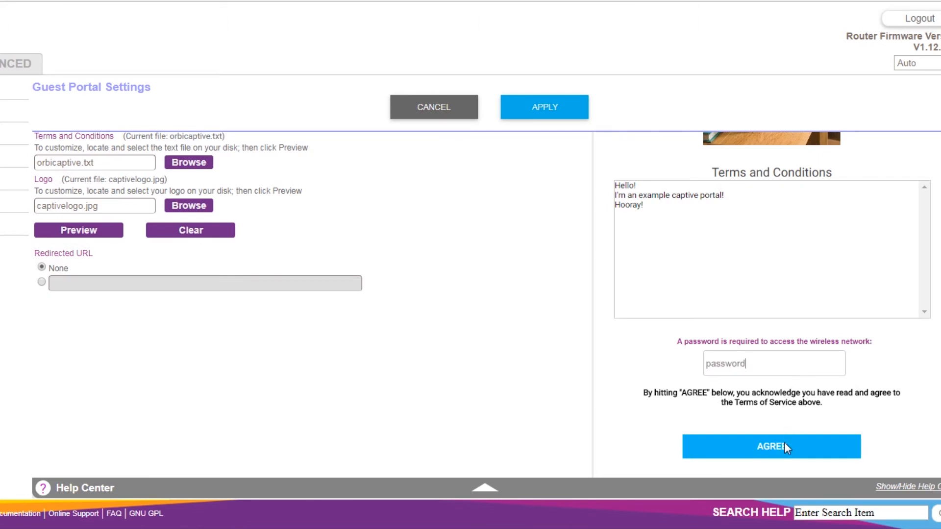
pyautogui.moveTo(553, 343)
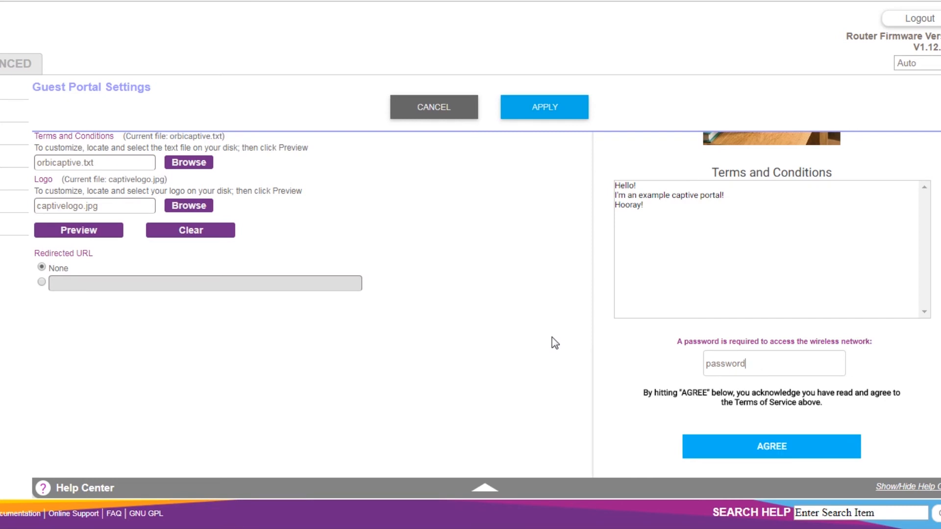
pyautogui.moveTo(397, 286)
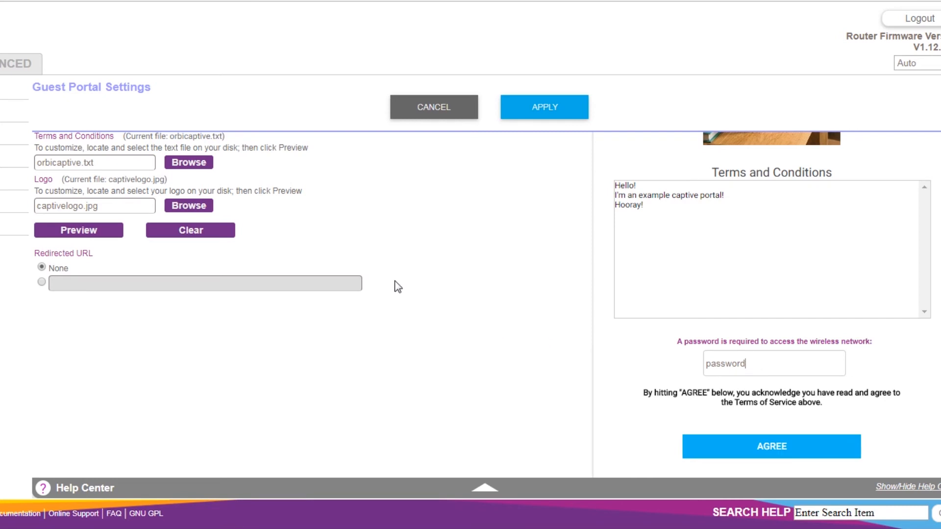
pyautogui.moveTo(41, 268)
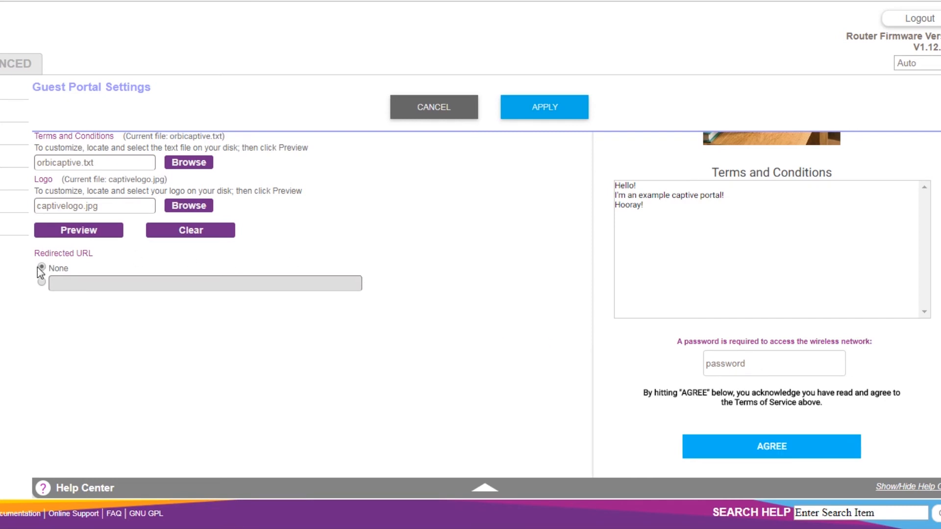
pyautogui.click(41, 282)
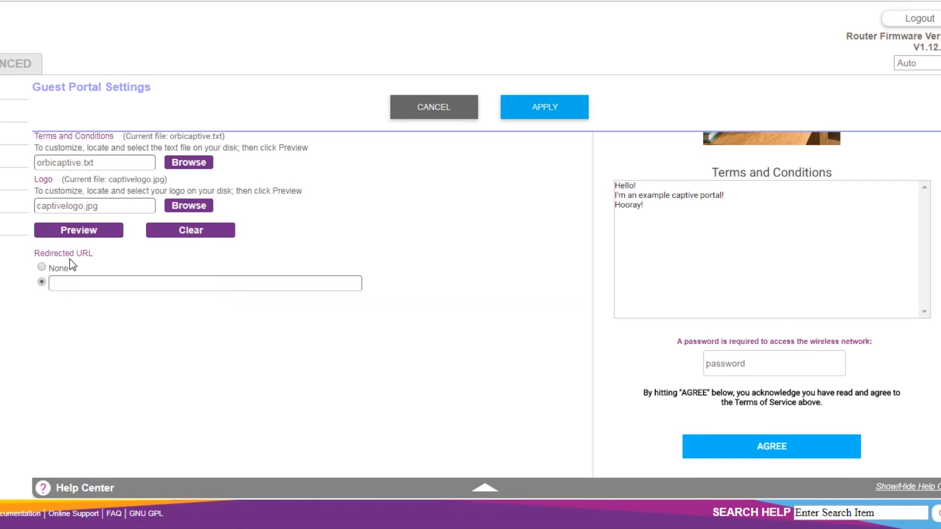
pyautogui.click(204, 282)
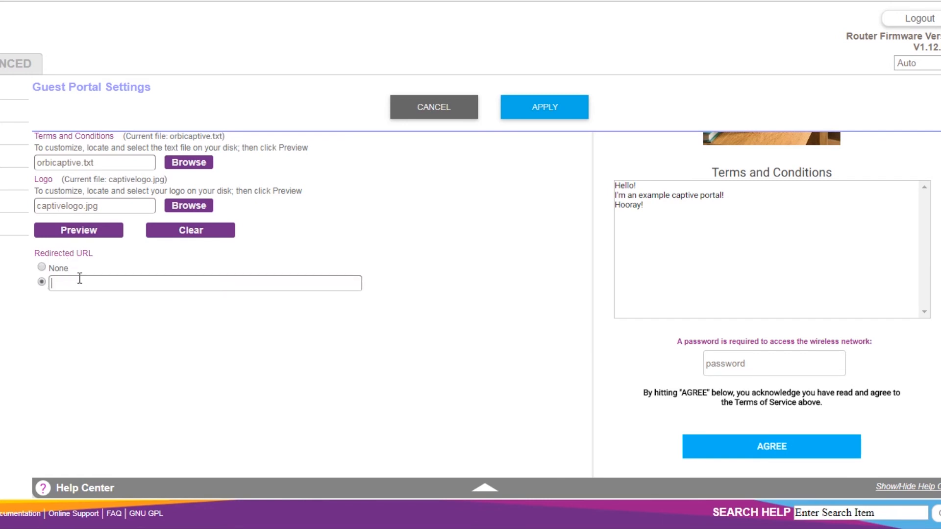
pyautogui.write('www.netge')
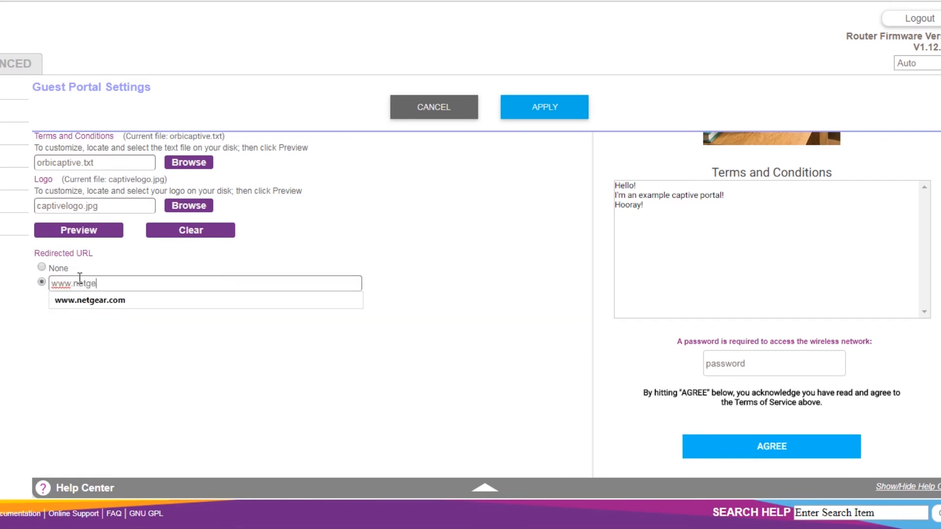
pyautogui.click(89, 300)
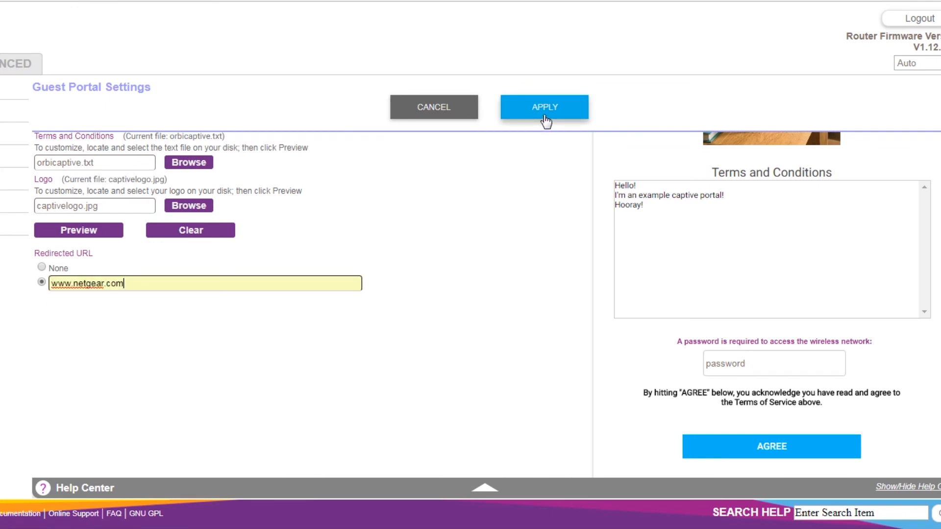
pyautogui.click(543, 107)
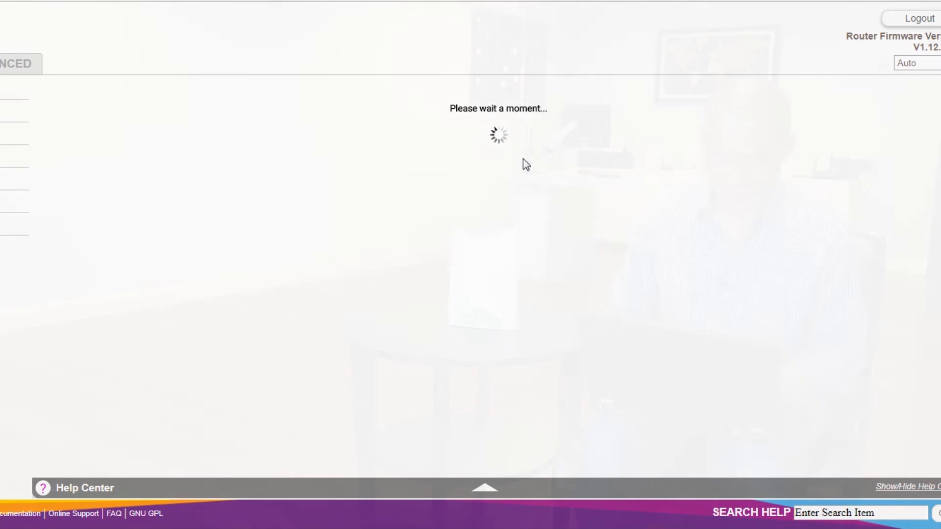